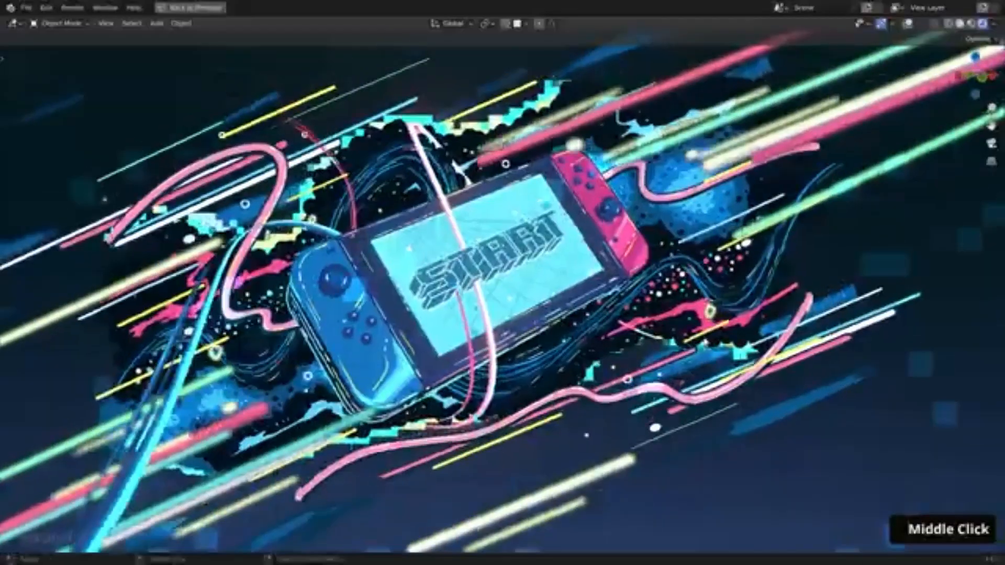
# - Show Suzanne with flat pink toon shading and its Simple Toon Shader nodes in the Shader Editor
pyautogui.middleClick(500, 281)
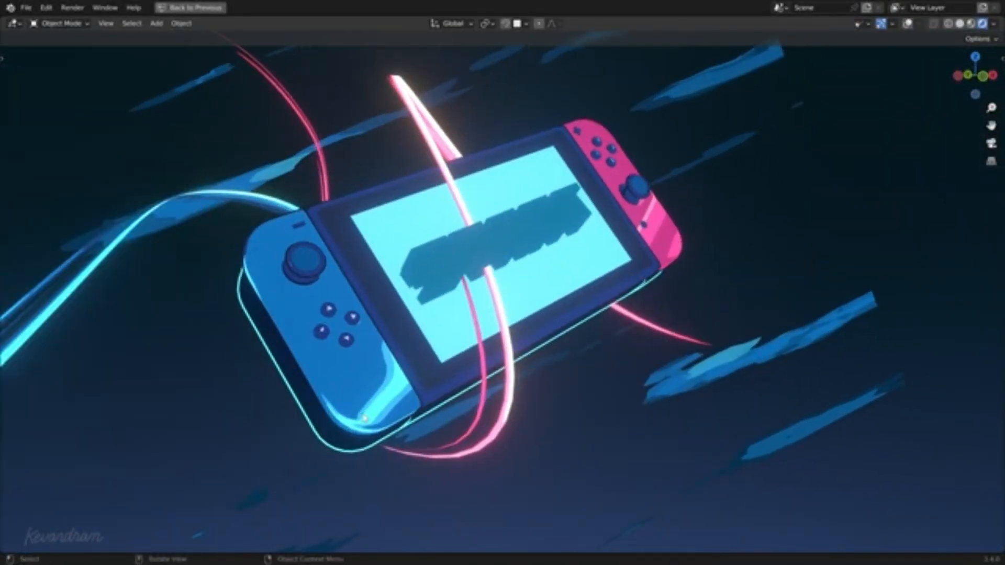
pyautogui.click(190, 7)
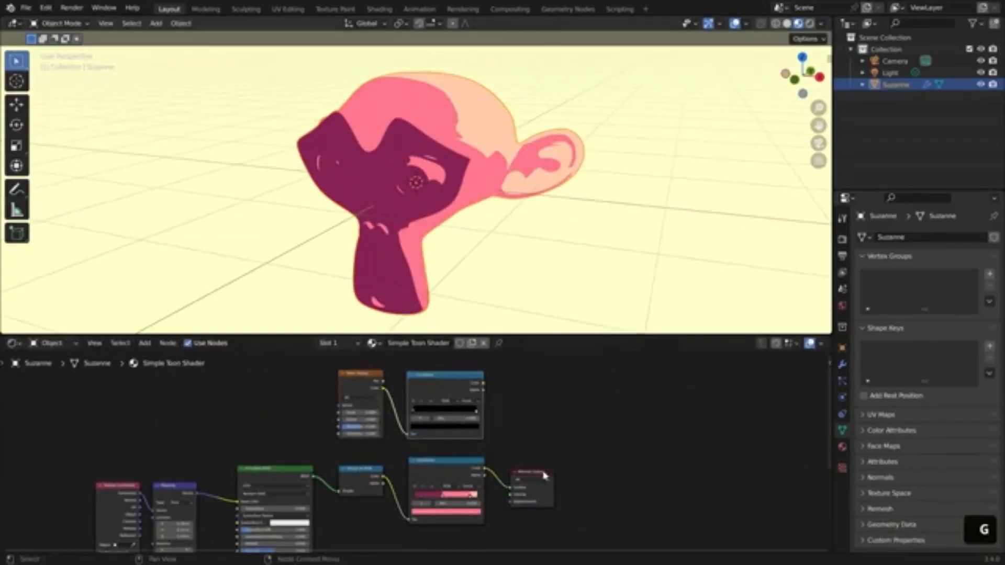
# - View the red liquid pouring over the grey tori through the camera around frame 101
pyautogui.press('shift+d')
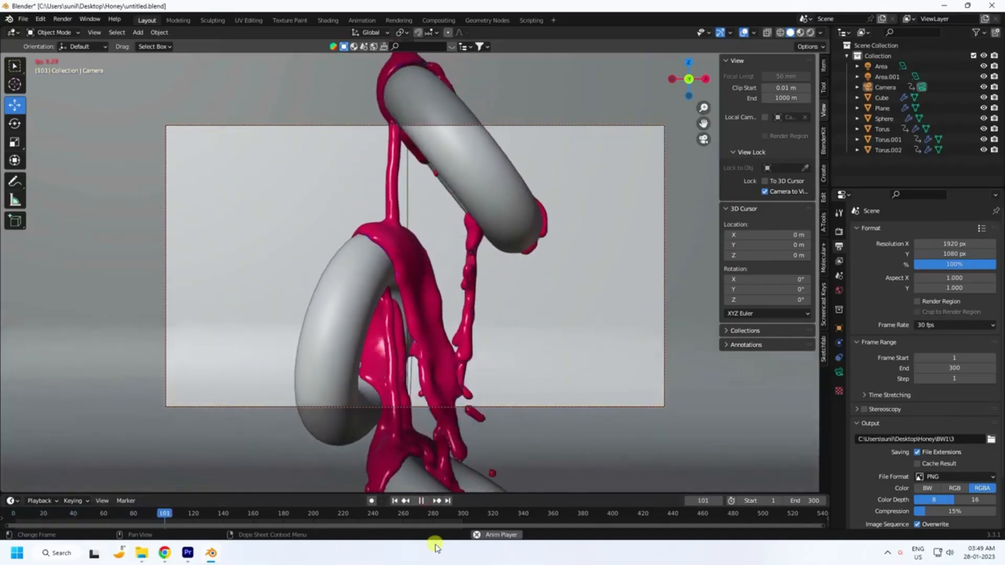
# - Configure the domain with surface tension 0.2, mesh on, cache end 150, and play the simulation
pyautogui.click(421, 500)
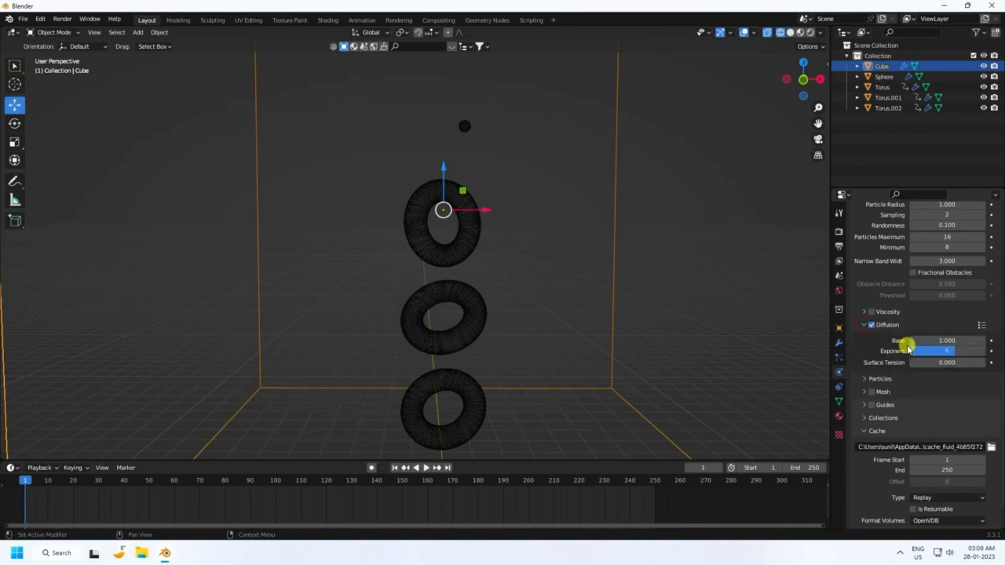
pyautogui.click(426, 467)
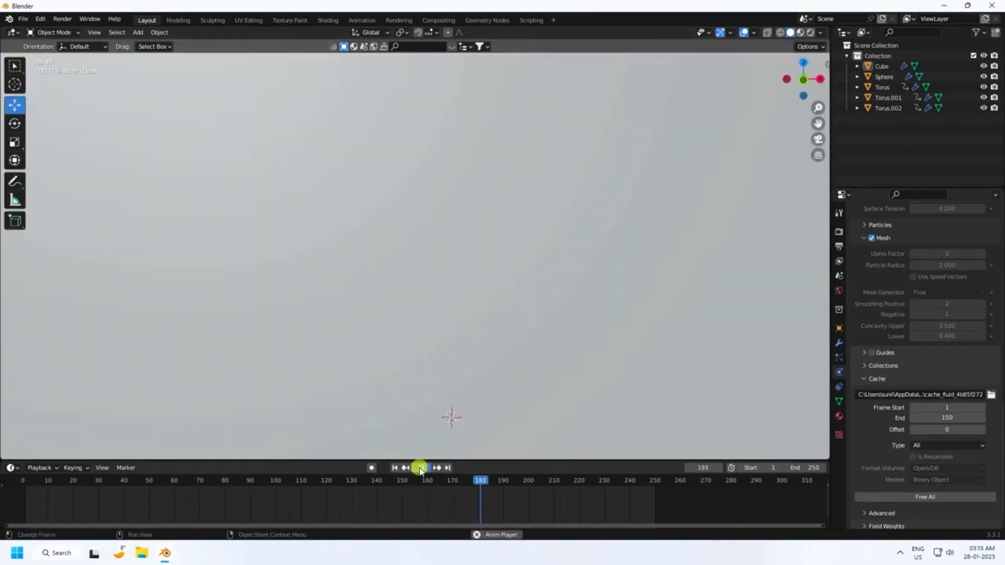